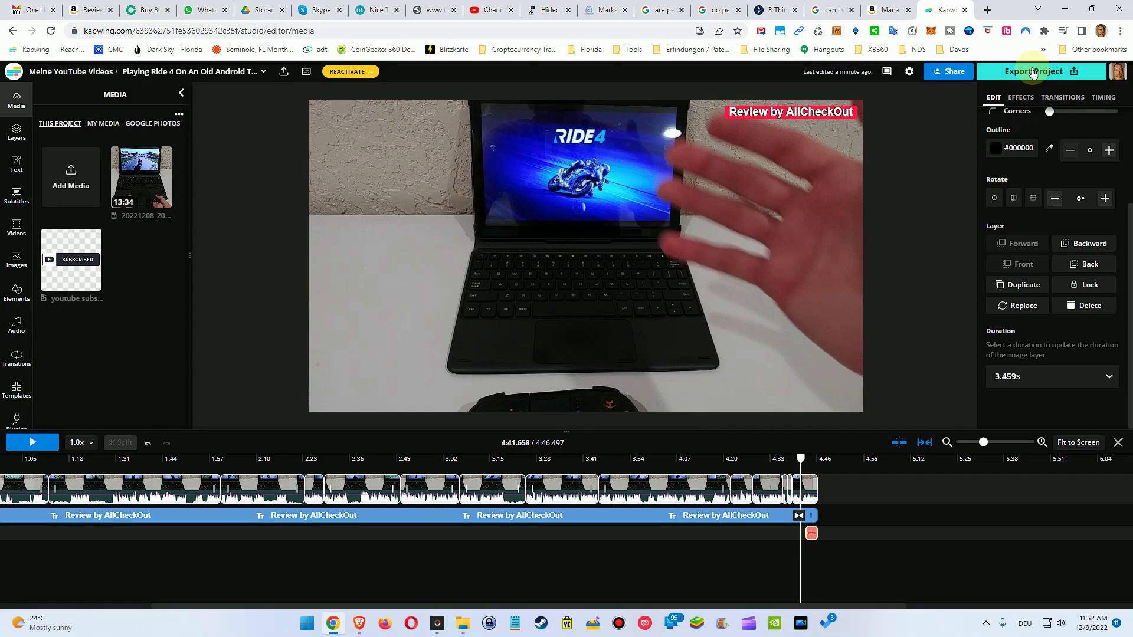
Attempt a Full HD MP4 export of the project, triggering the still-uploading notice.
click(1034, 71)
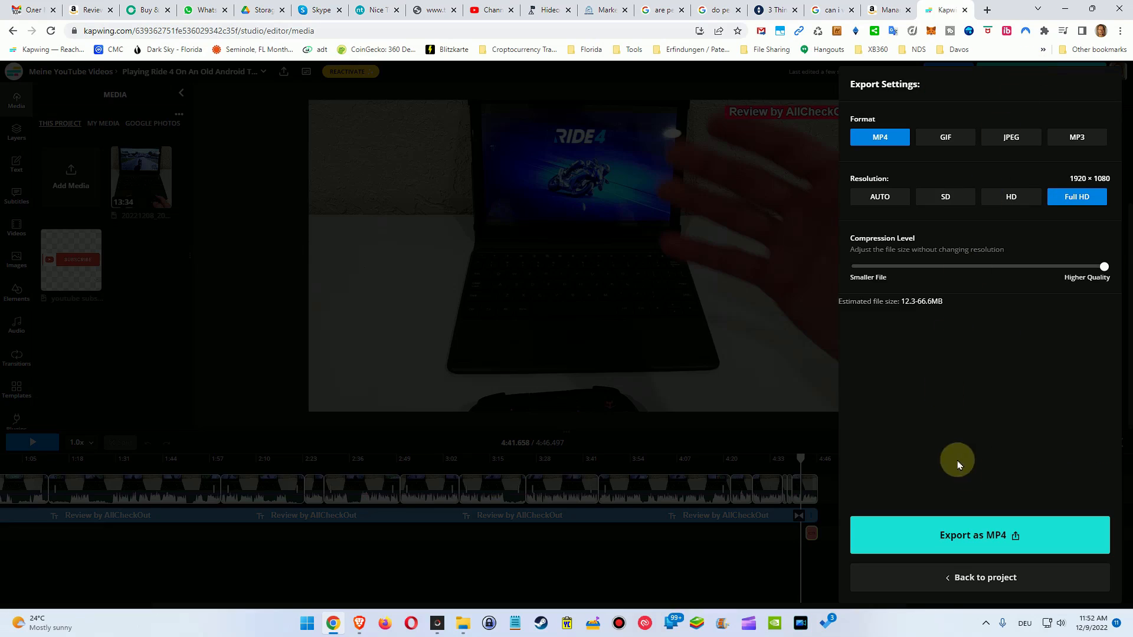
click(972, 535)
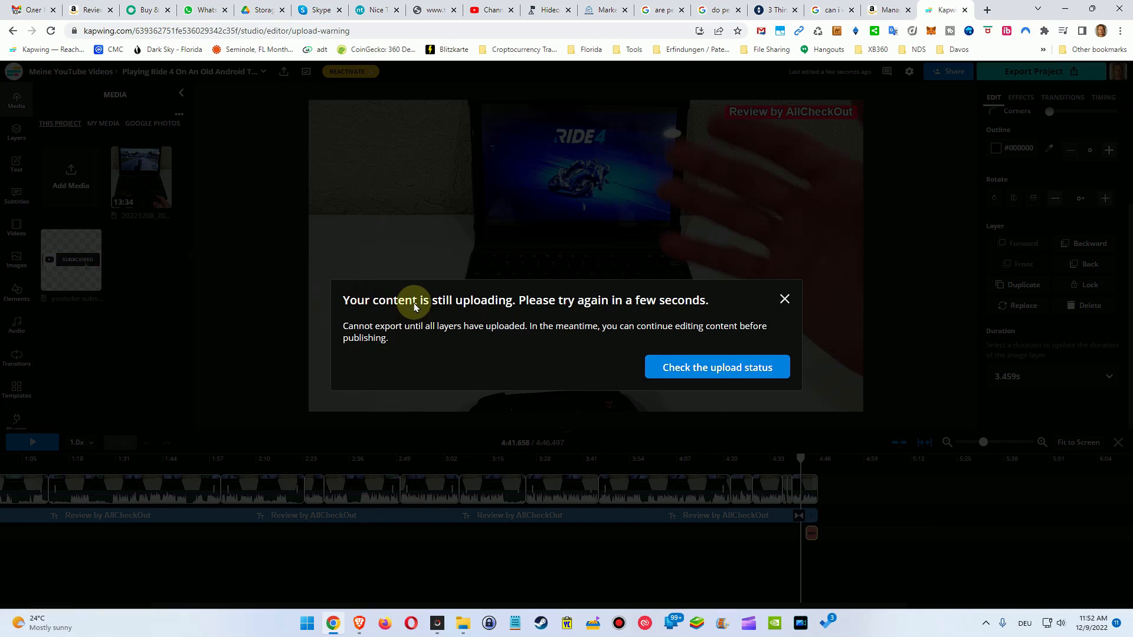
mouse_move(576, 303)
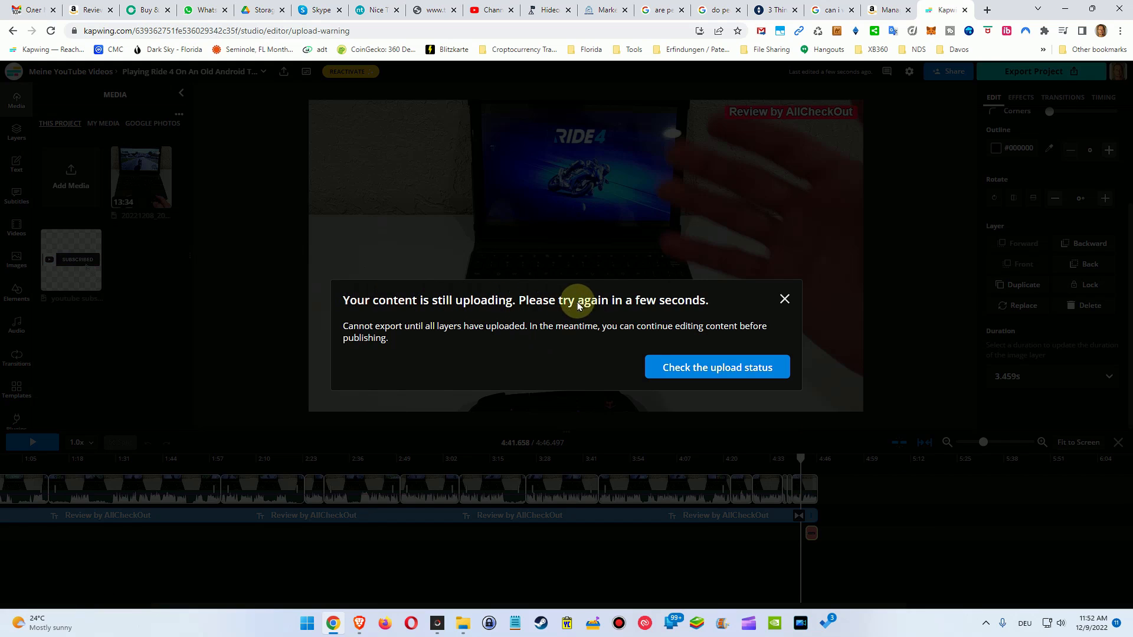
mouse_move(640, 322)
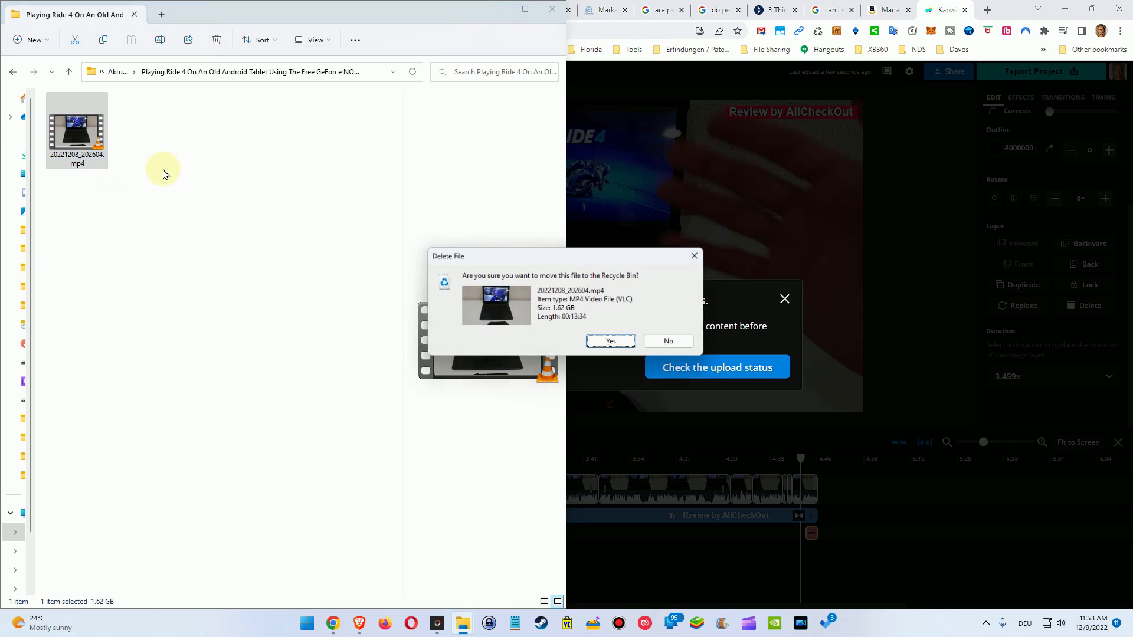
Confirm deleting 20221208_202604.mp4 to the Recycle Bin and close the empty folder window.
click(609, 341)
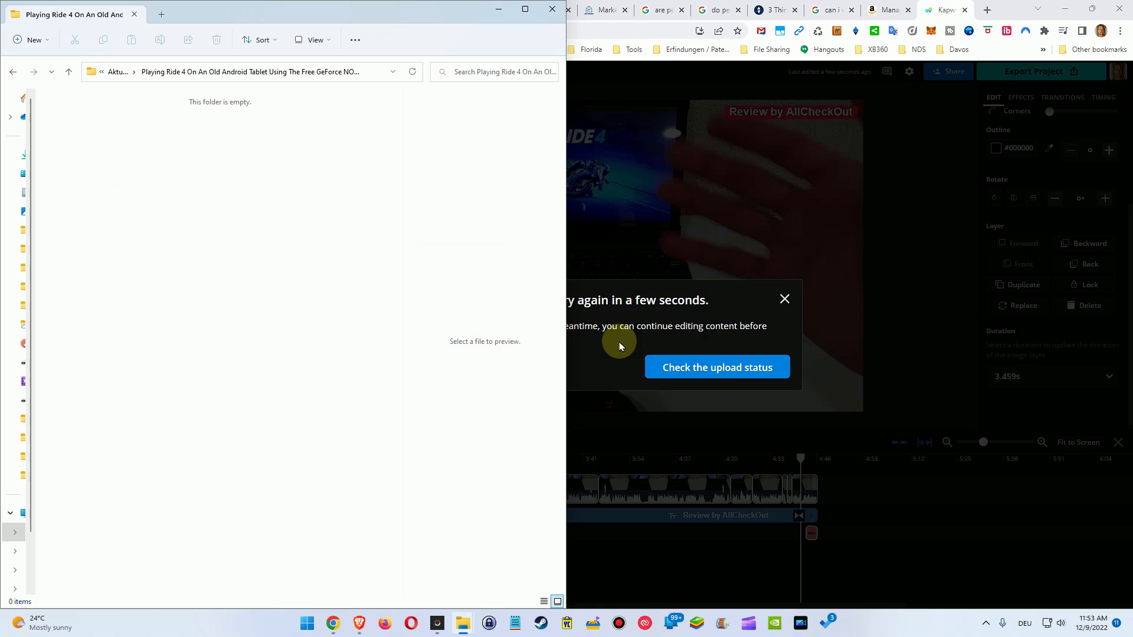
mouse_move(553, 10)
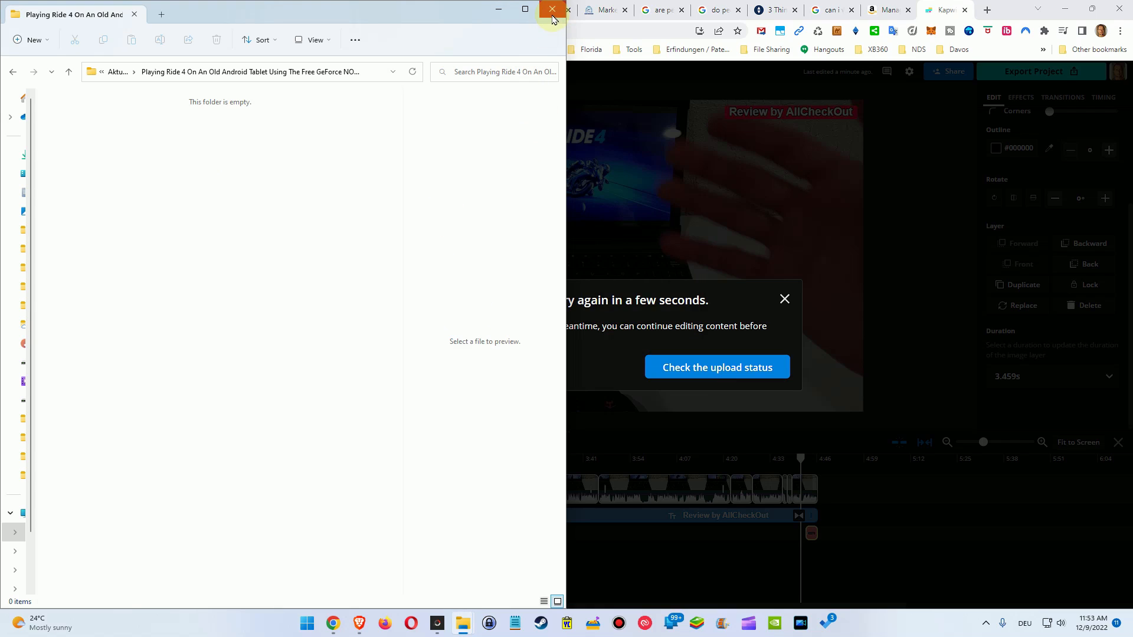
mouse_move(552, 10)
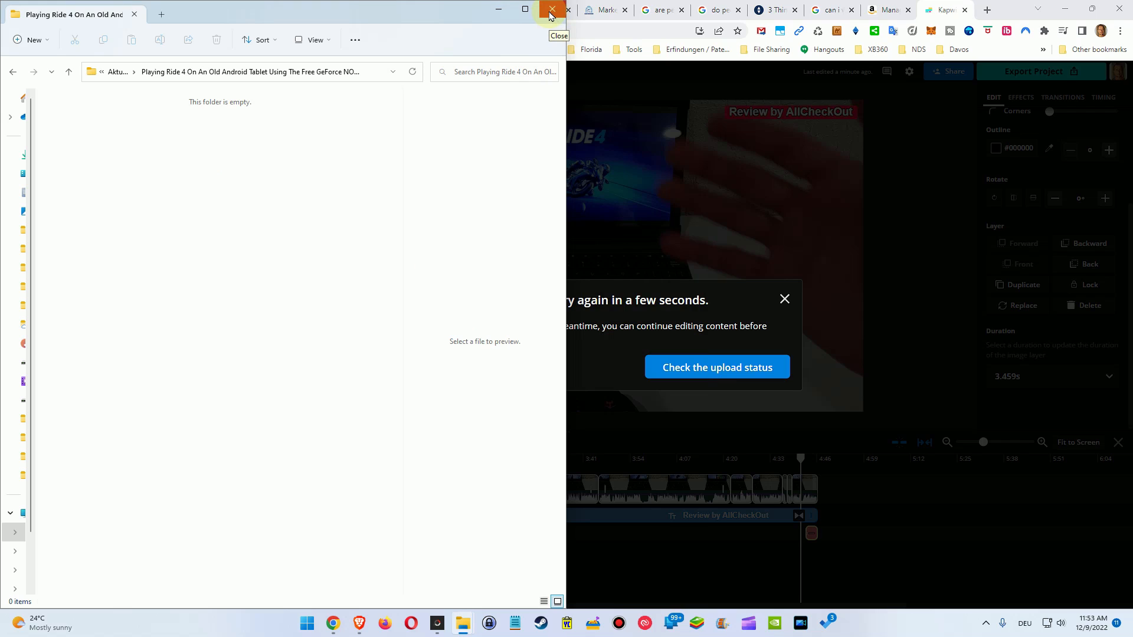
click(550, 11)
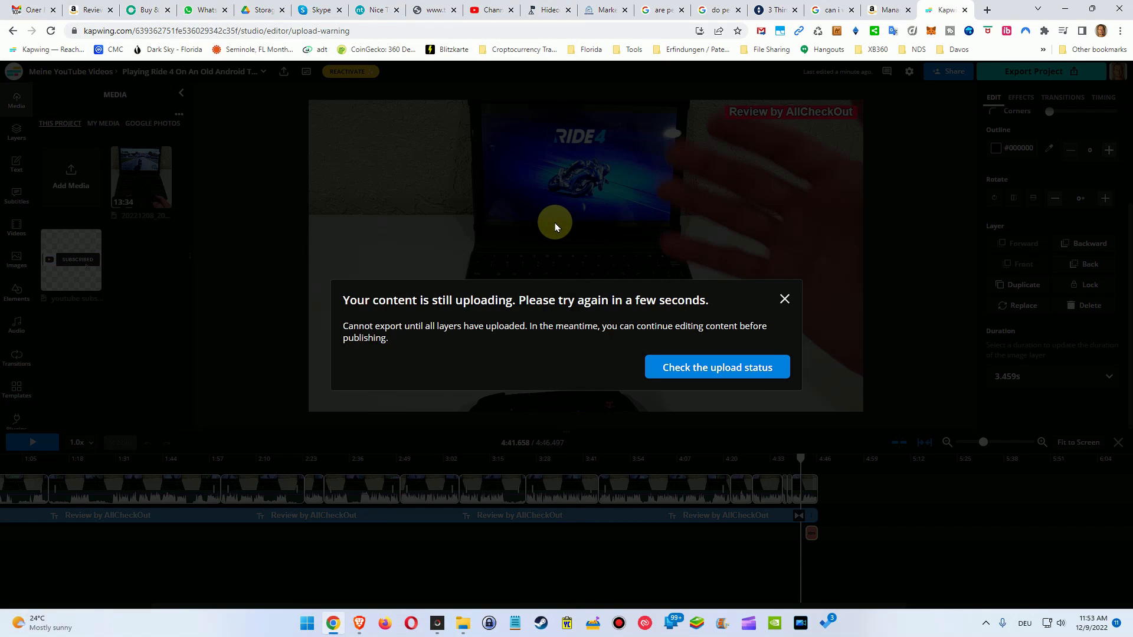
mouse_move(577, 215)
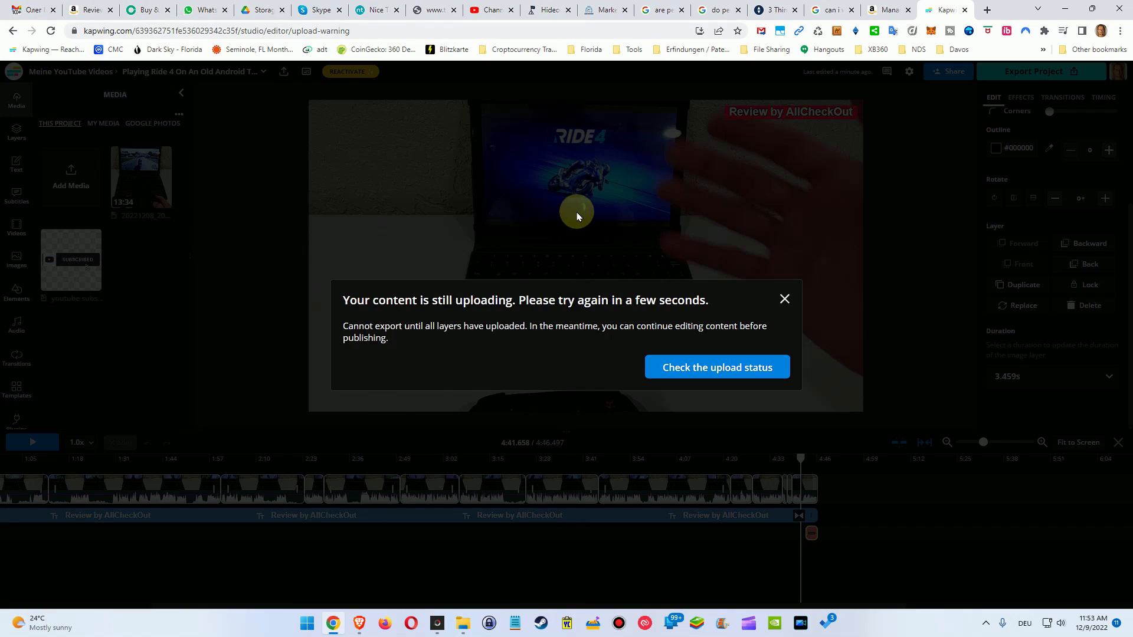
mouse_move(600, 229)
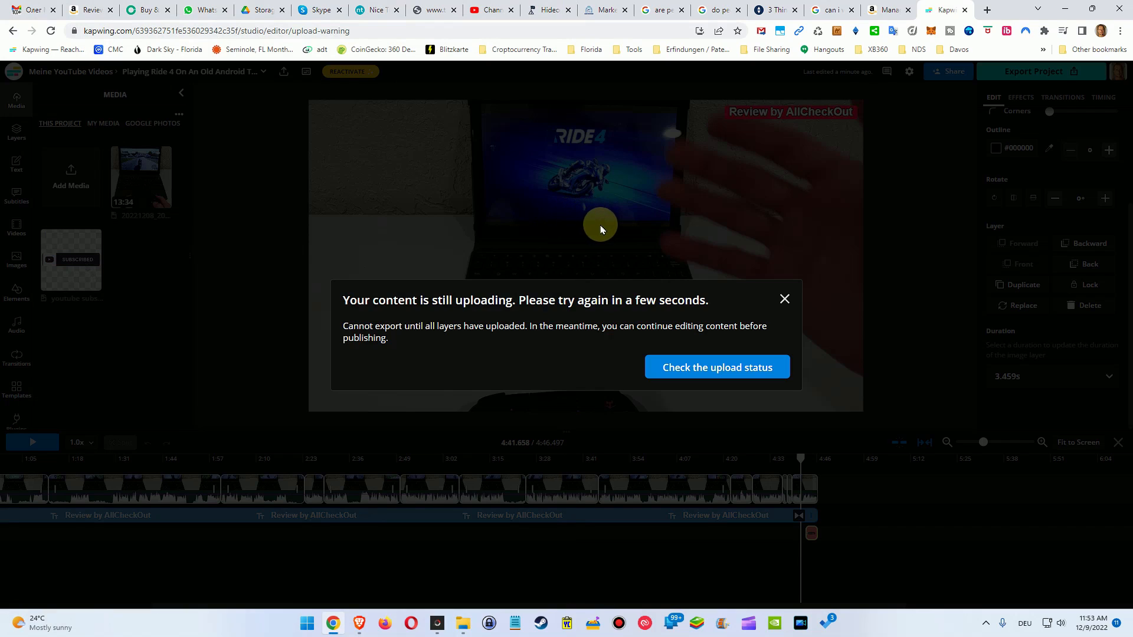
mouse_move(746, 287)
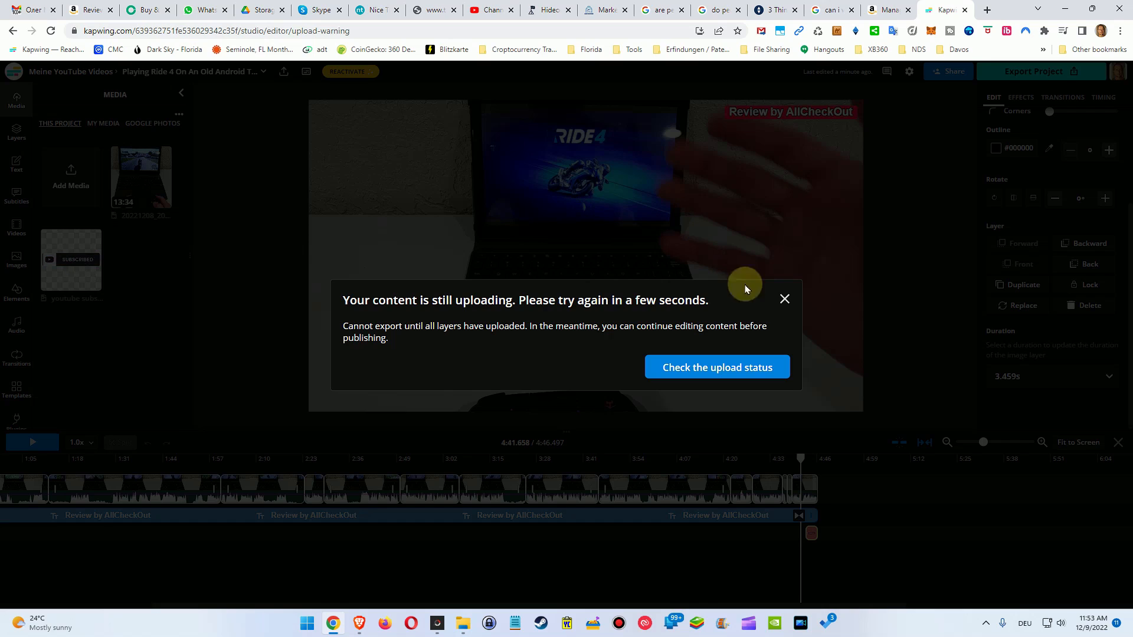
mouse_move(793, 271)
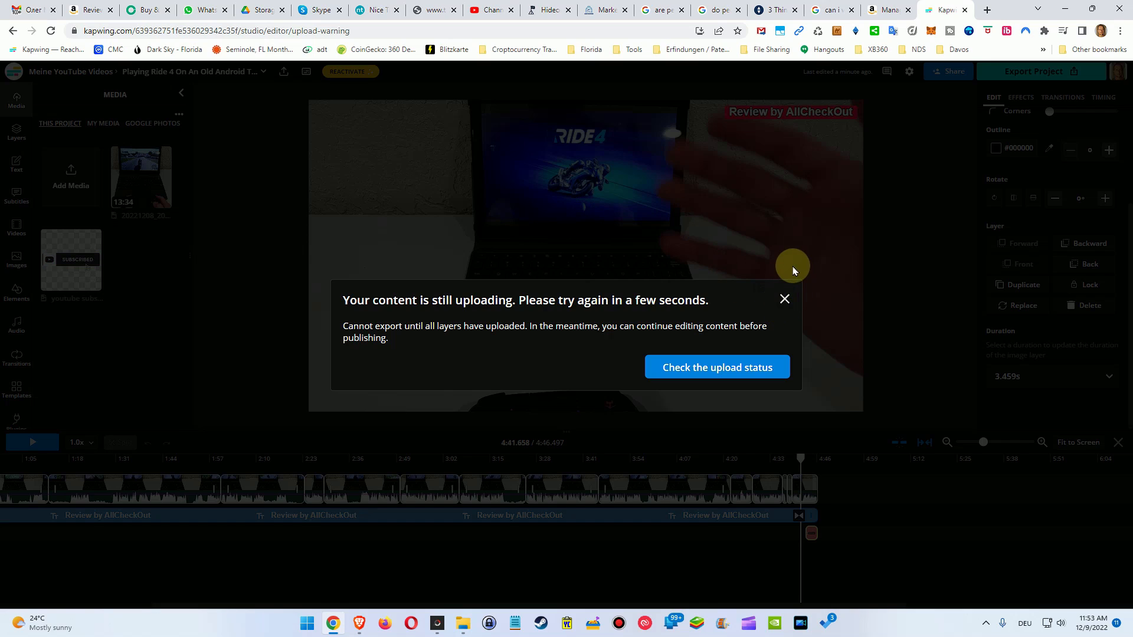
Close the upload warning with its X to return to the project timeline.
click(785, 299)
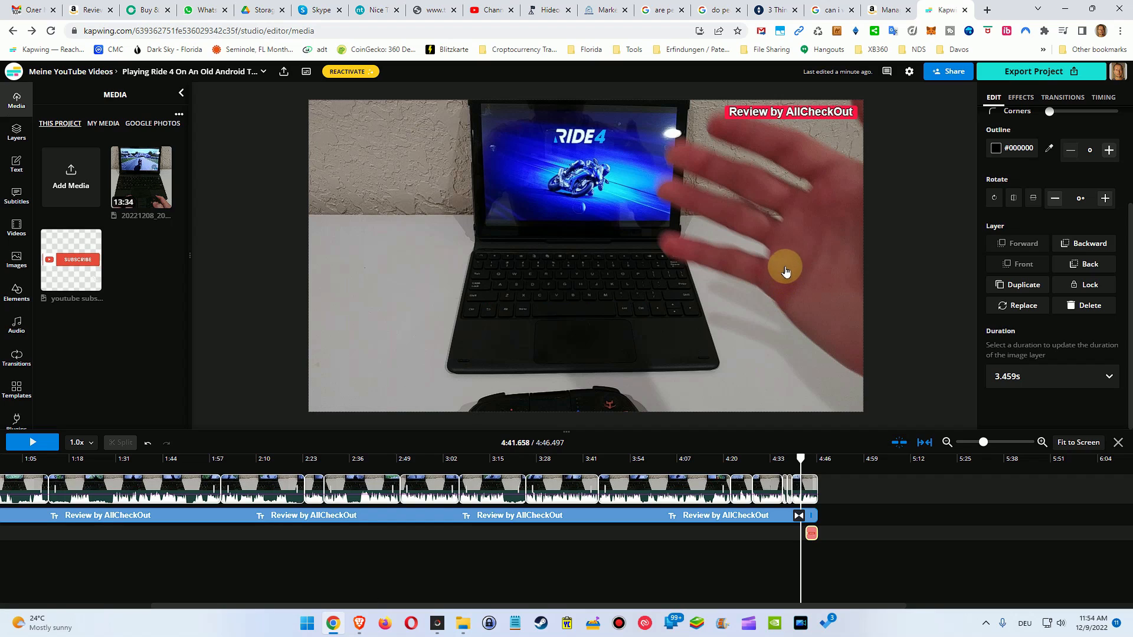
mouse_move(838, 244)
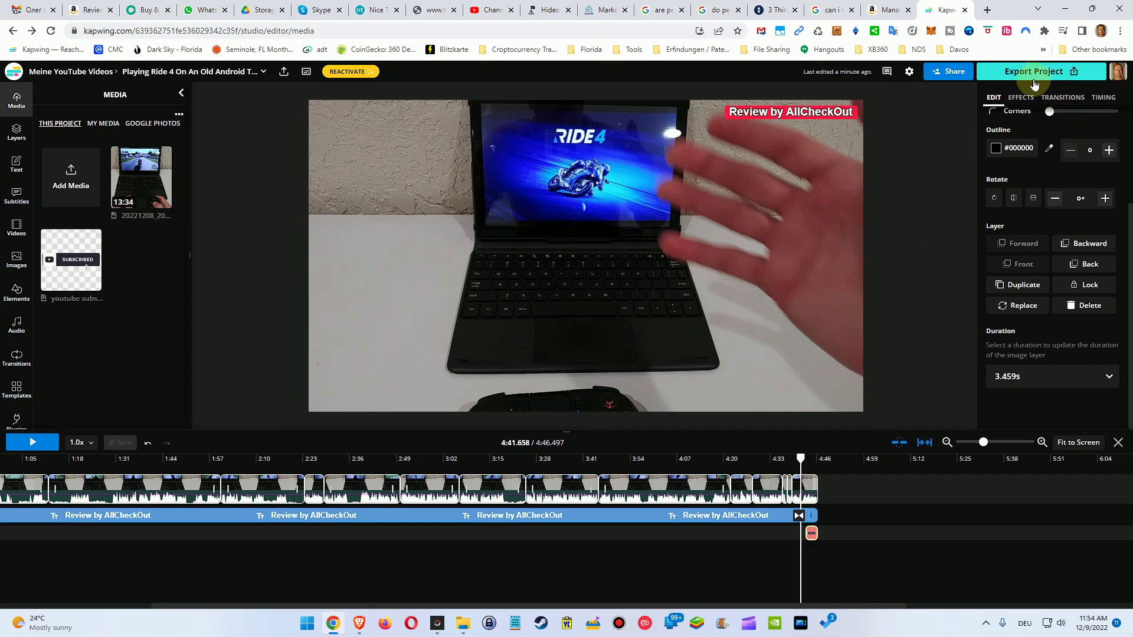
mouse_move(927, 281)
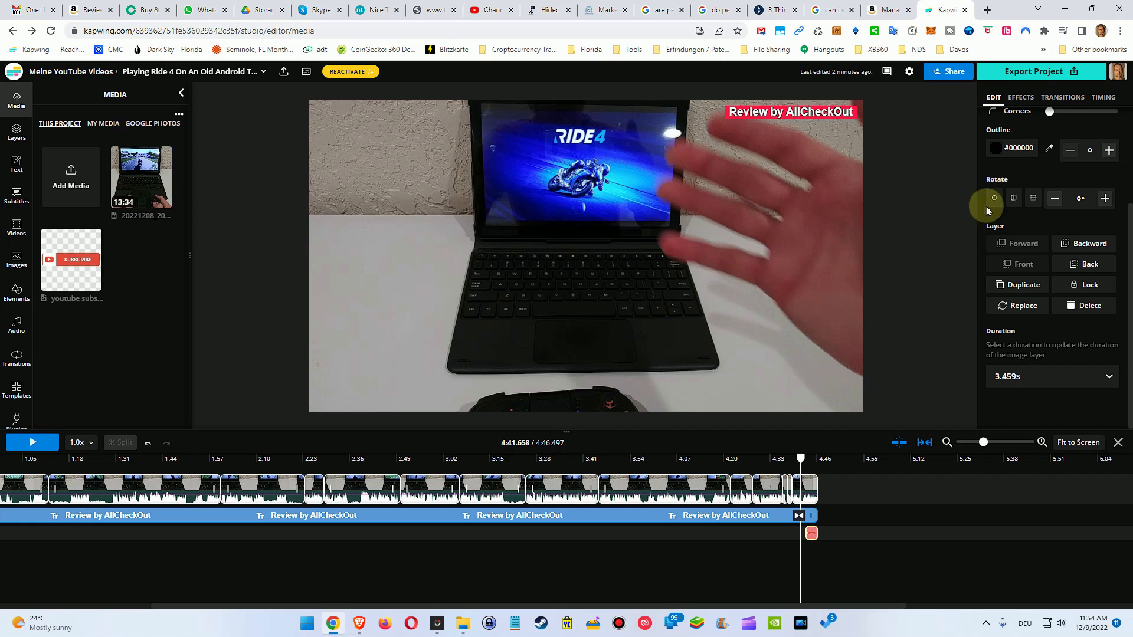
click(1034, 71)
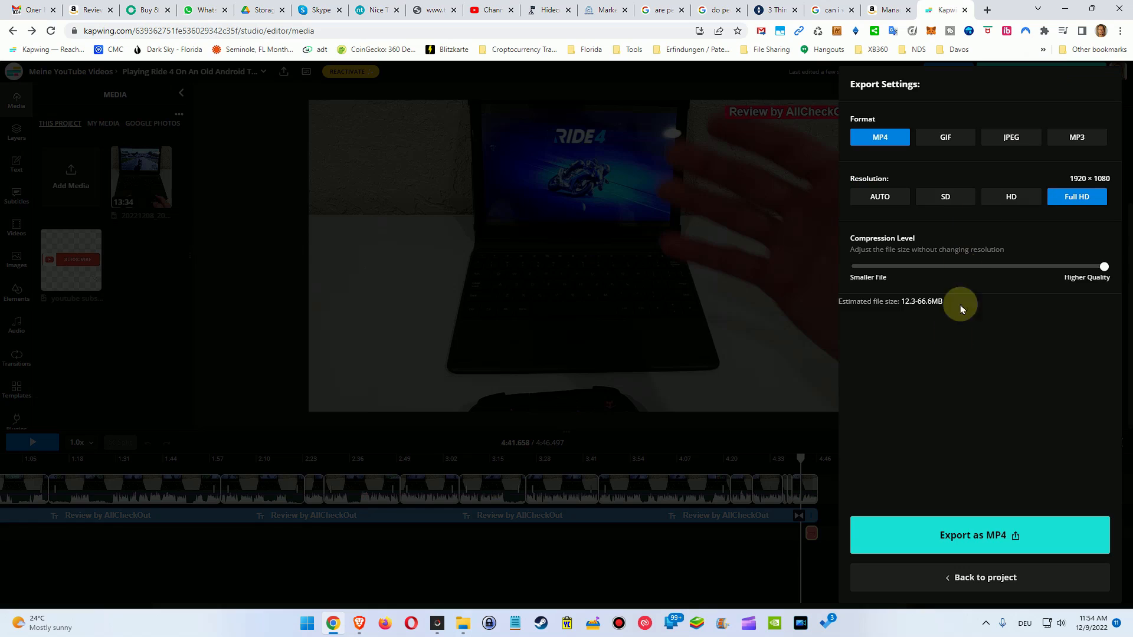
click(979, 535)
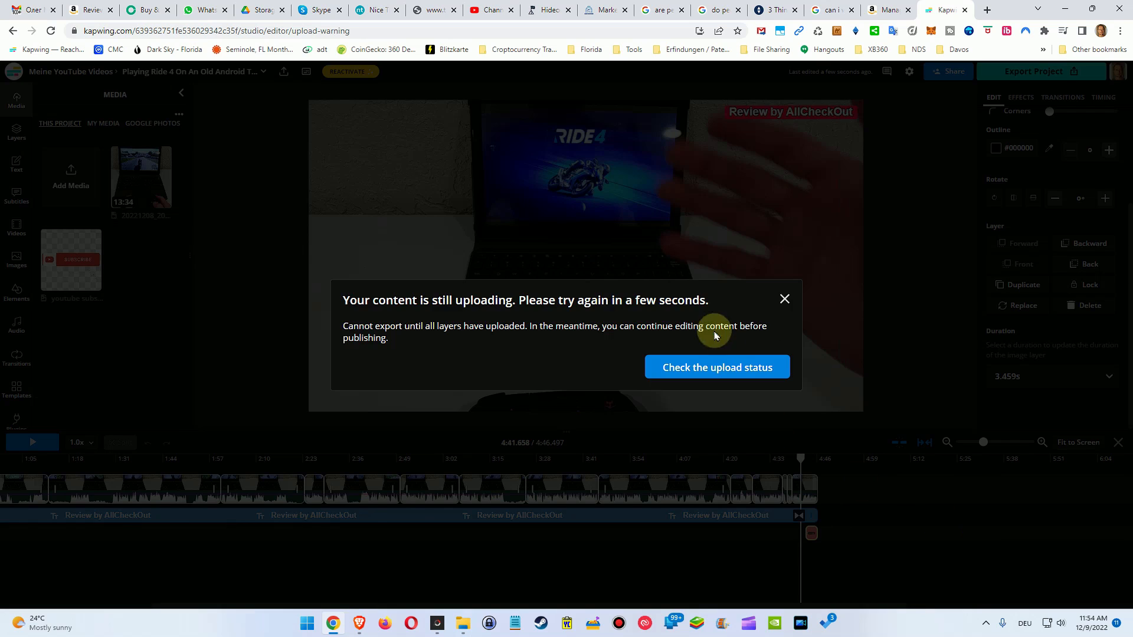
click(785, 299)
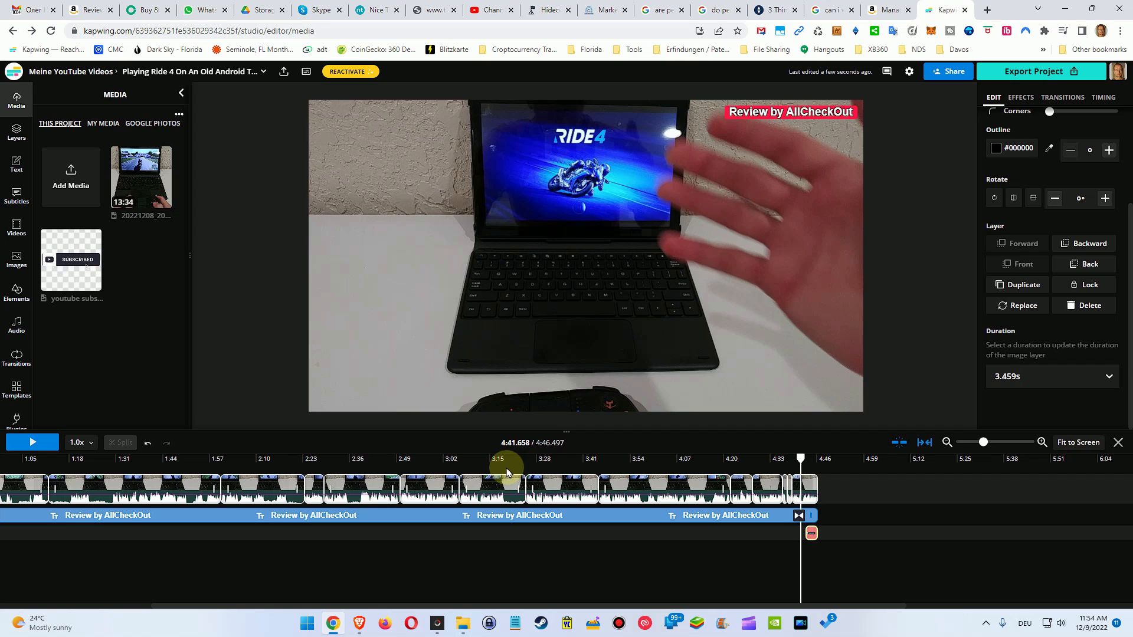
mouse_move(632, 486)
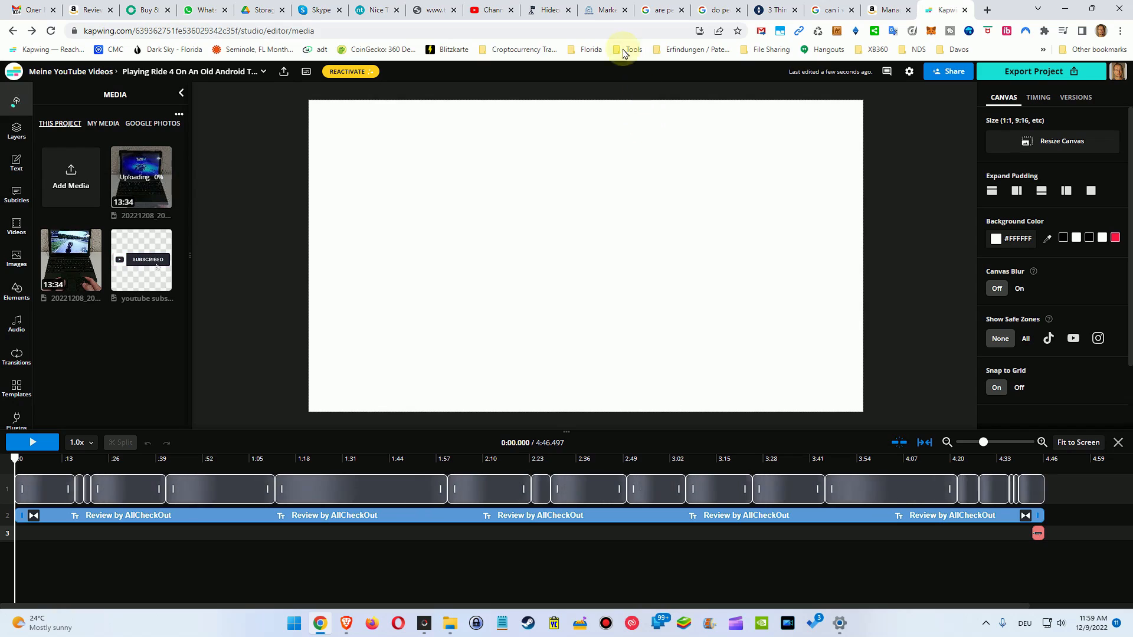
mouse_move(567, 110)
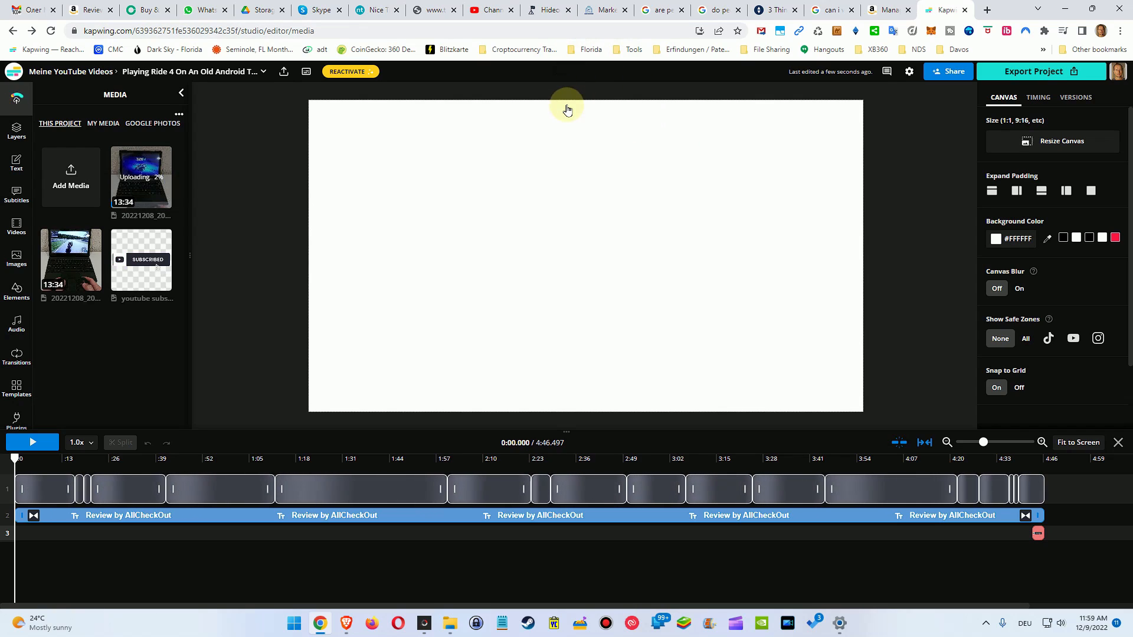
mouse_move(656, 162)
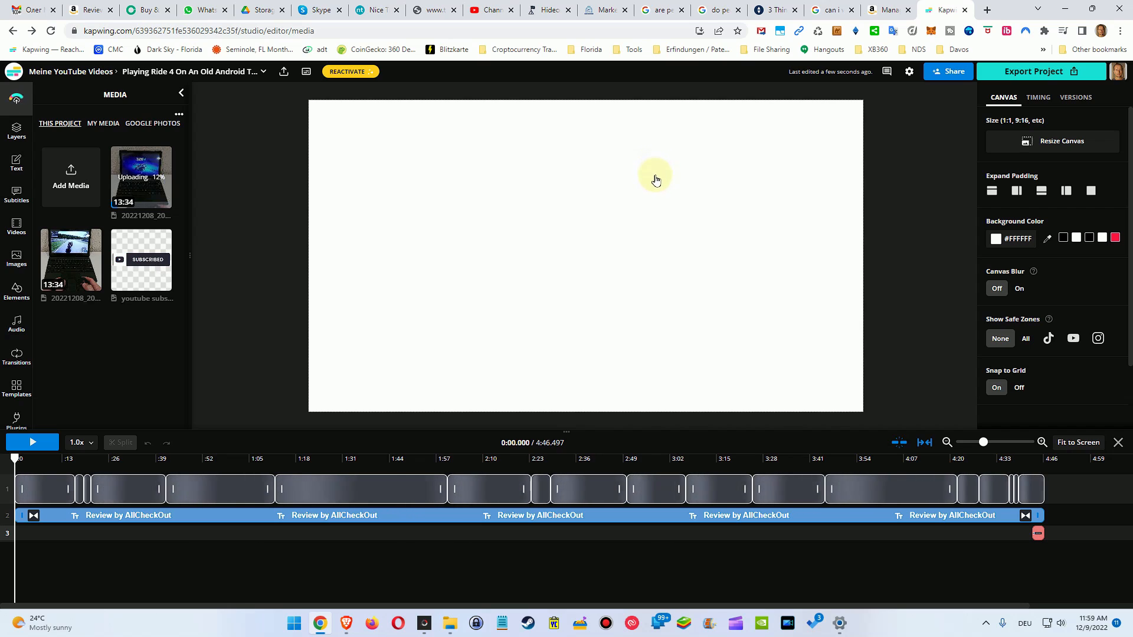
mouse_move(643, 218)
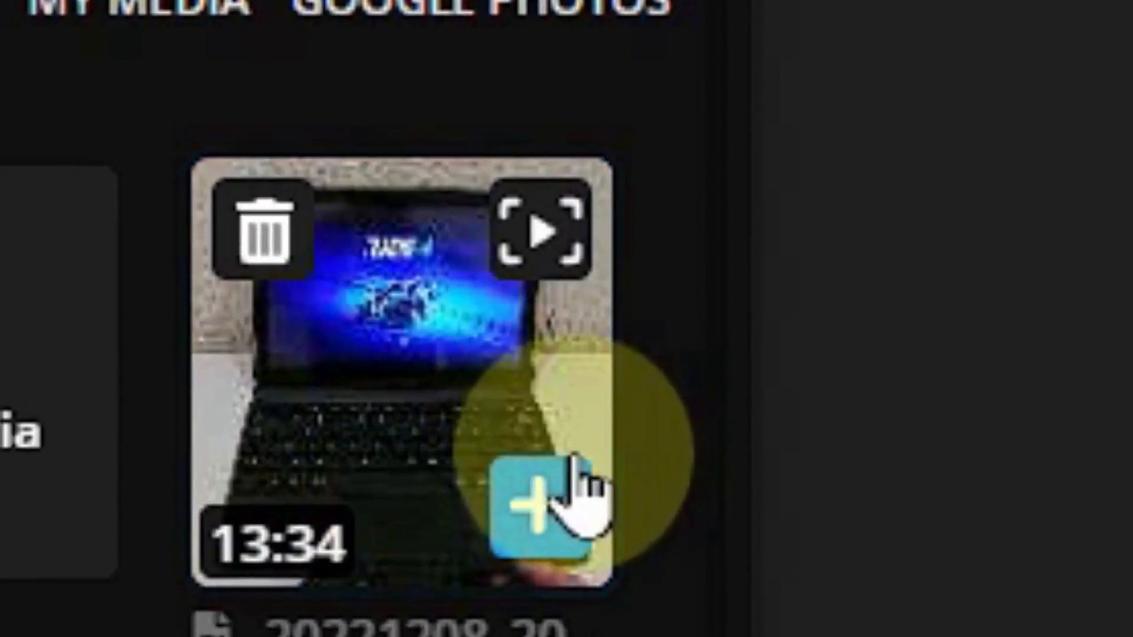
Add the uploaded clip to the project and start its MP4 export.
click(534, 503)
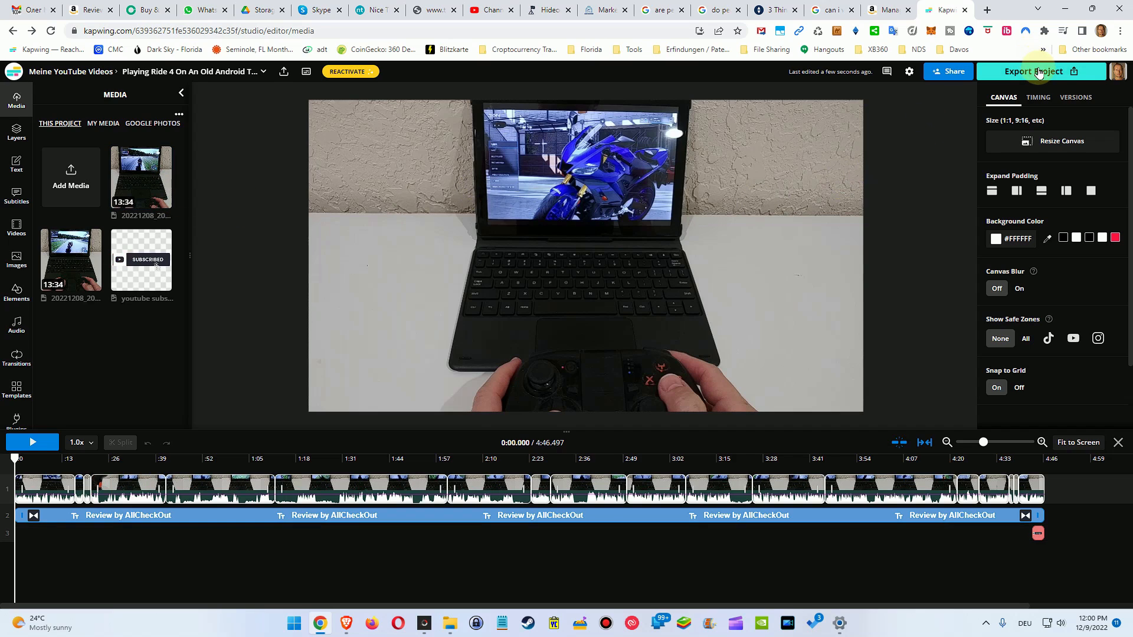
click(1033, 71)
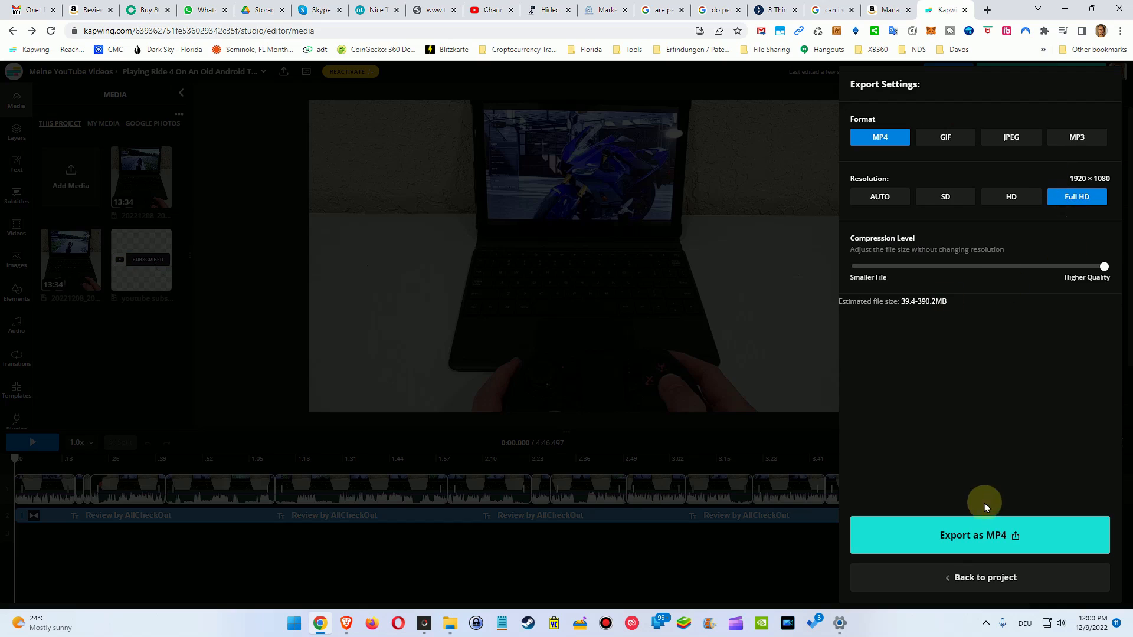
click(979, 535)
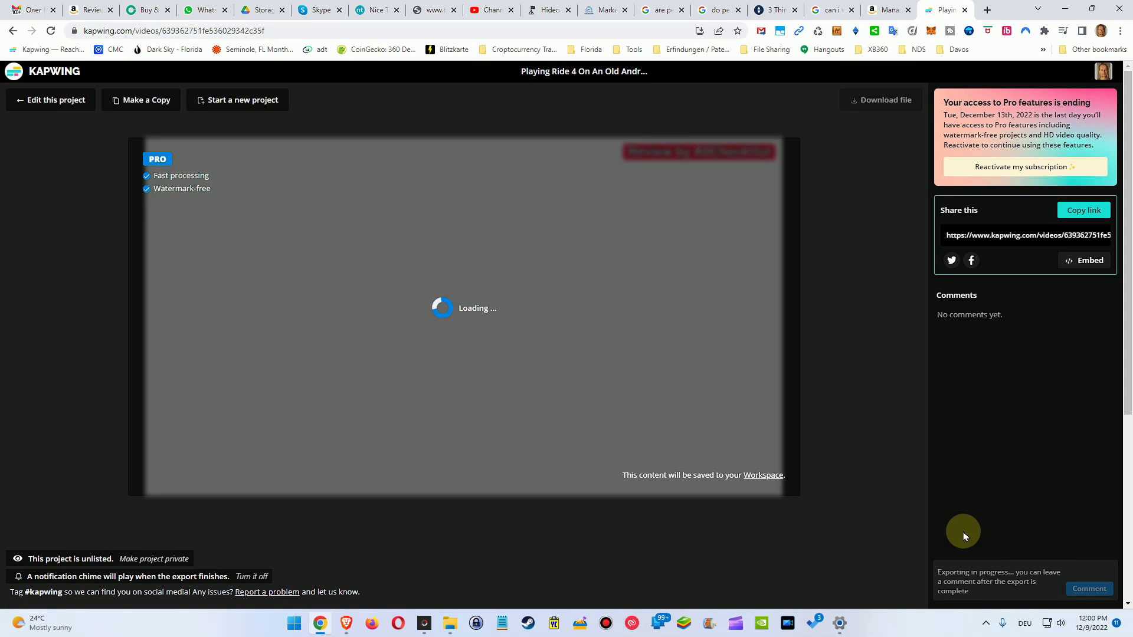
mouse_move(878, 318)
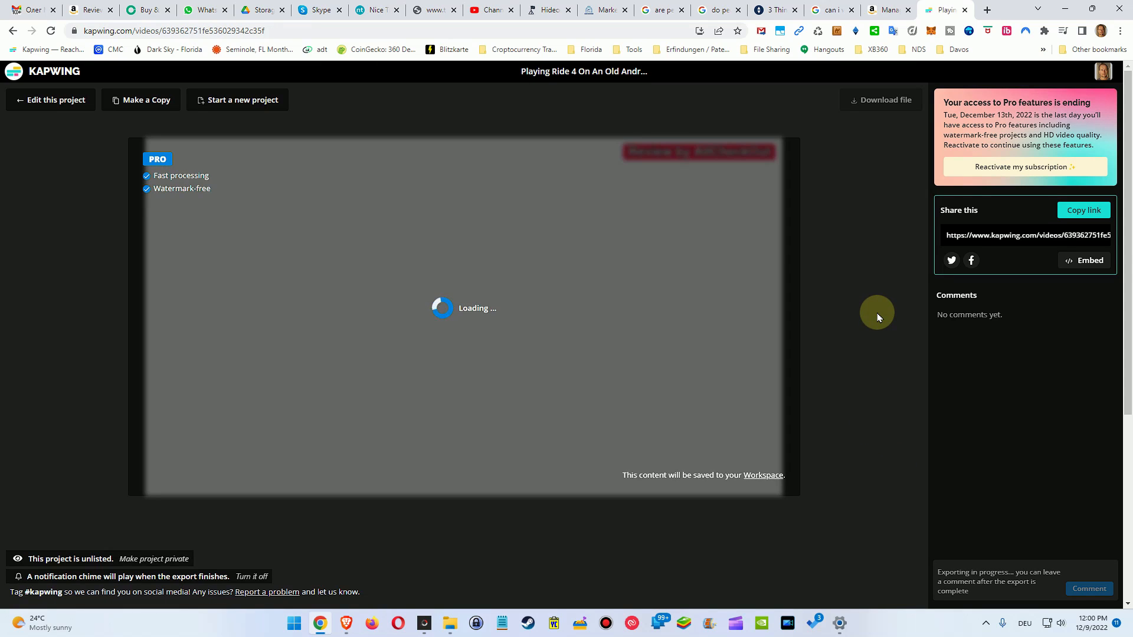